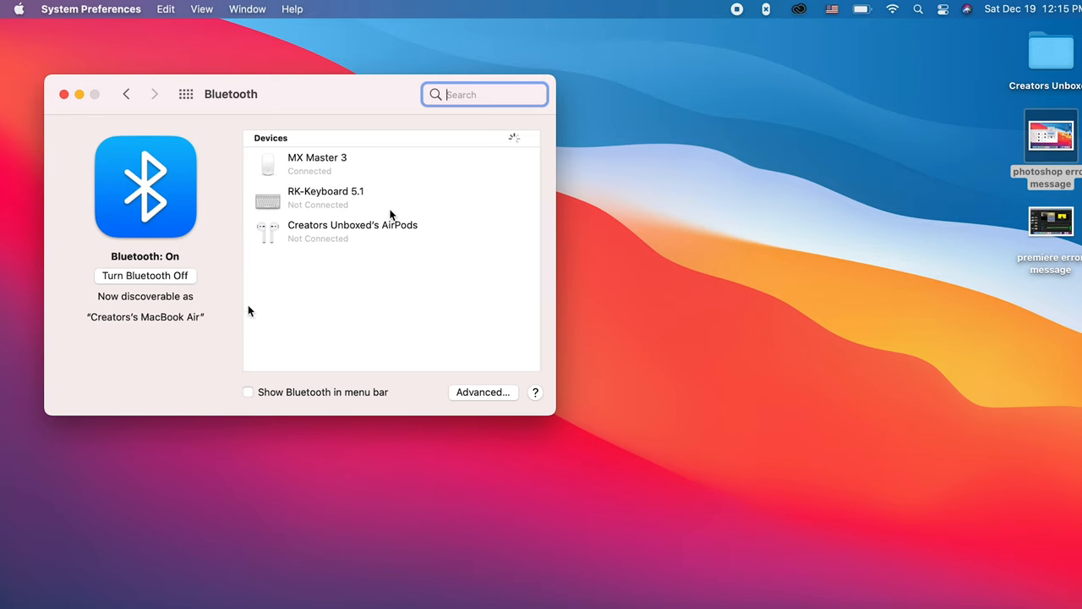
mouse_move(776, 222)
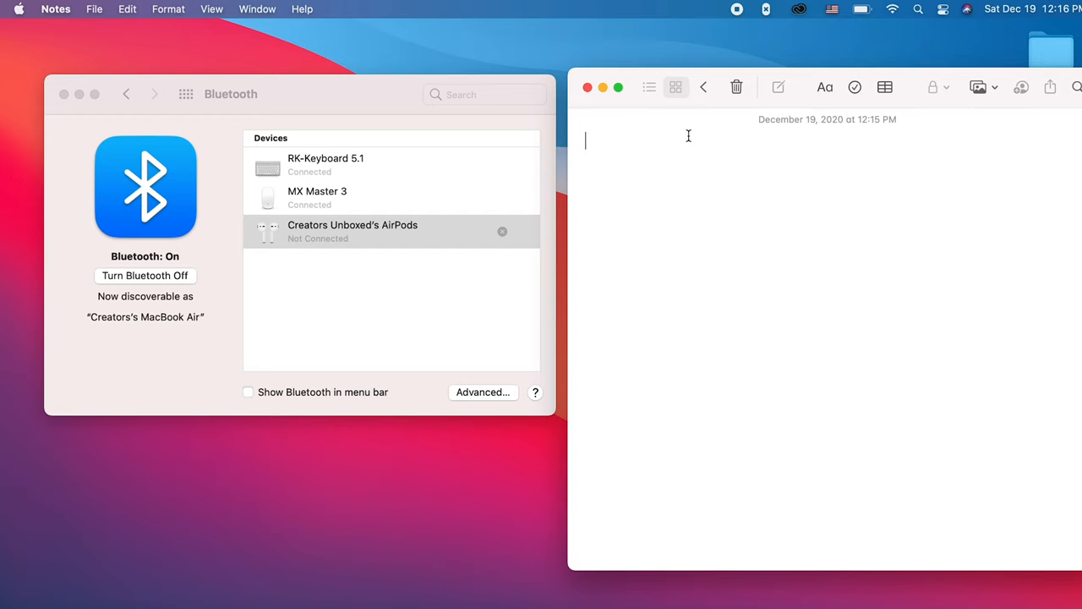
Step: Type the 'Wireless mechanical keyboard' heading into the new note
text(Where)
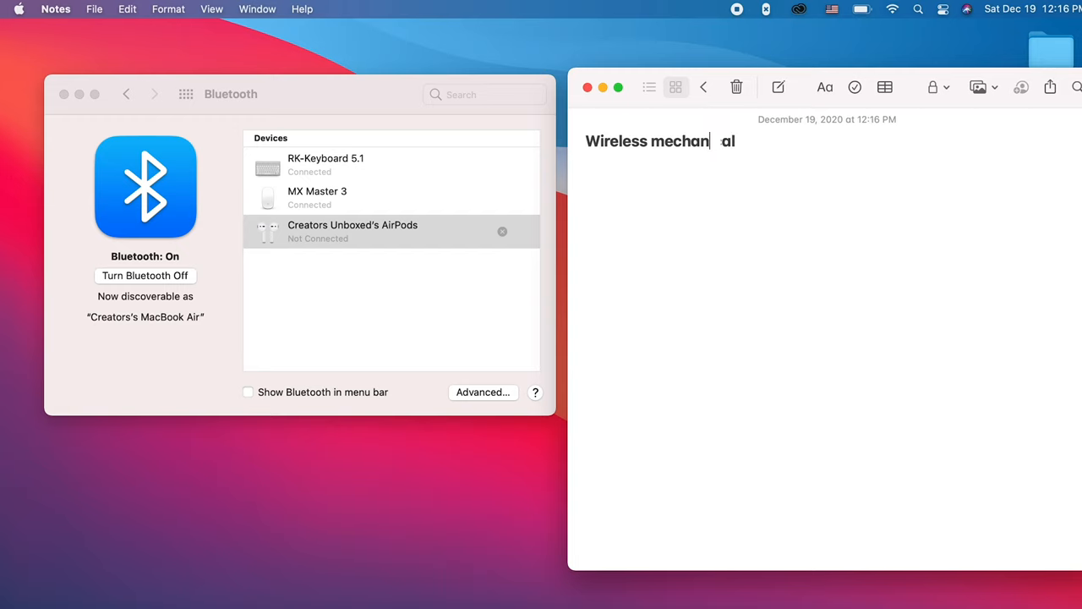
text(ical keybo)
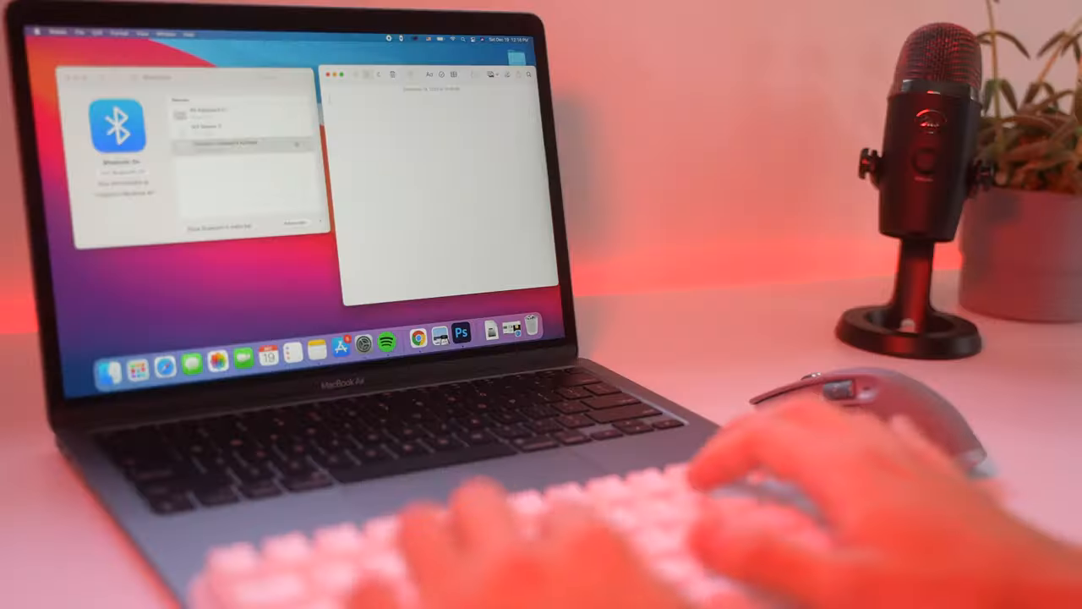
Step: Type 'Working' on the external keyboard, then close the Bluetooth preferences window
text(W)
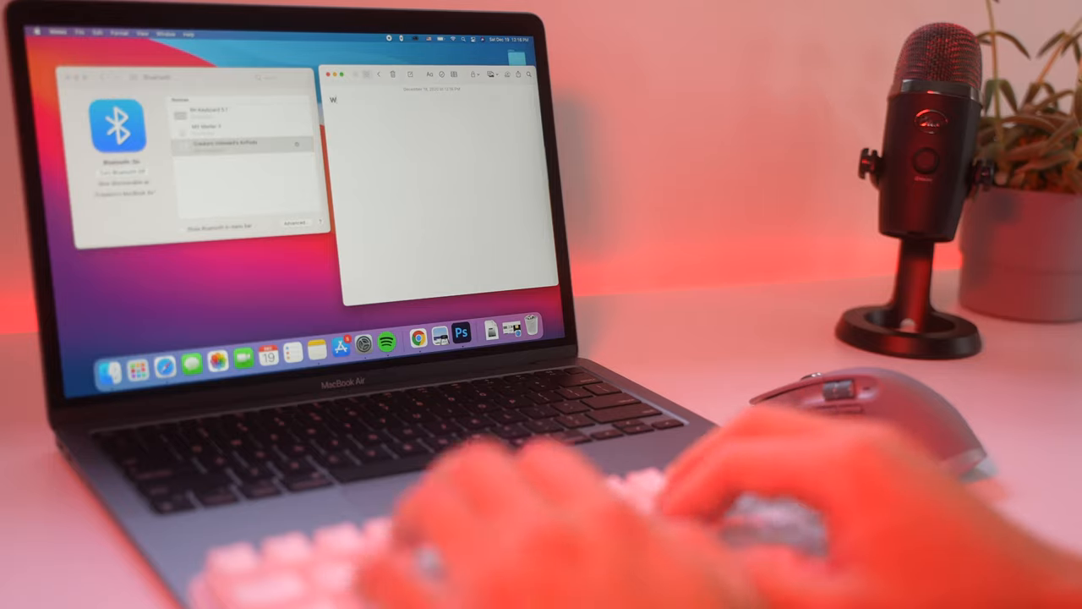
text(orking)
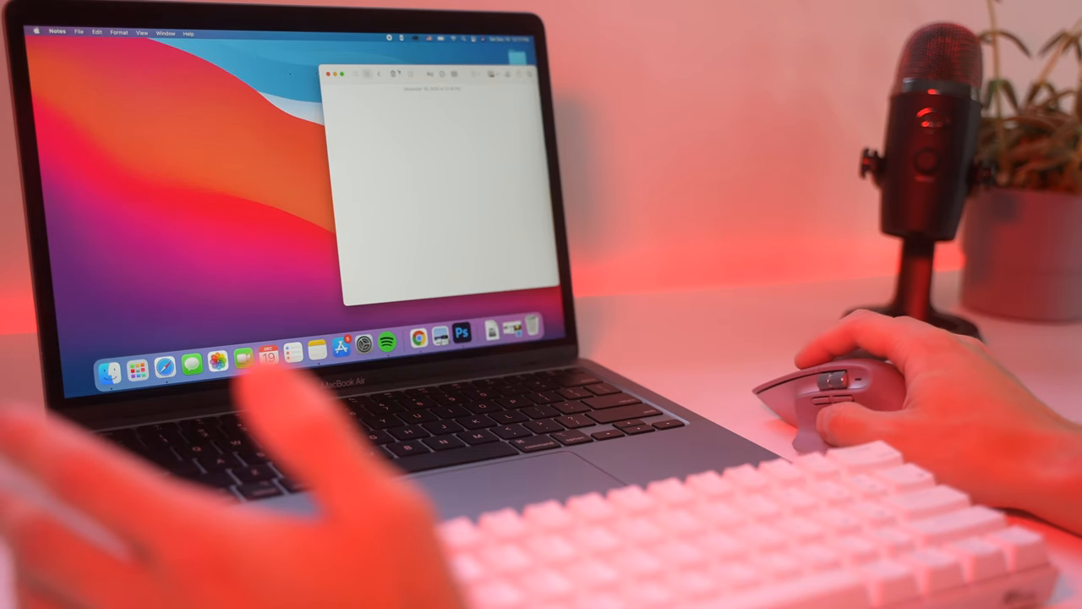
click(328, 73)
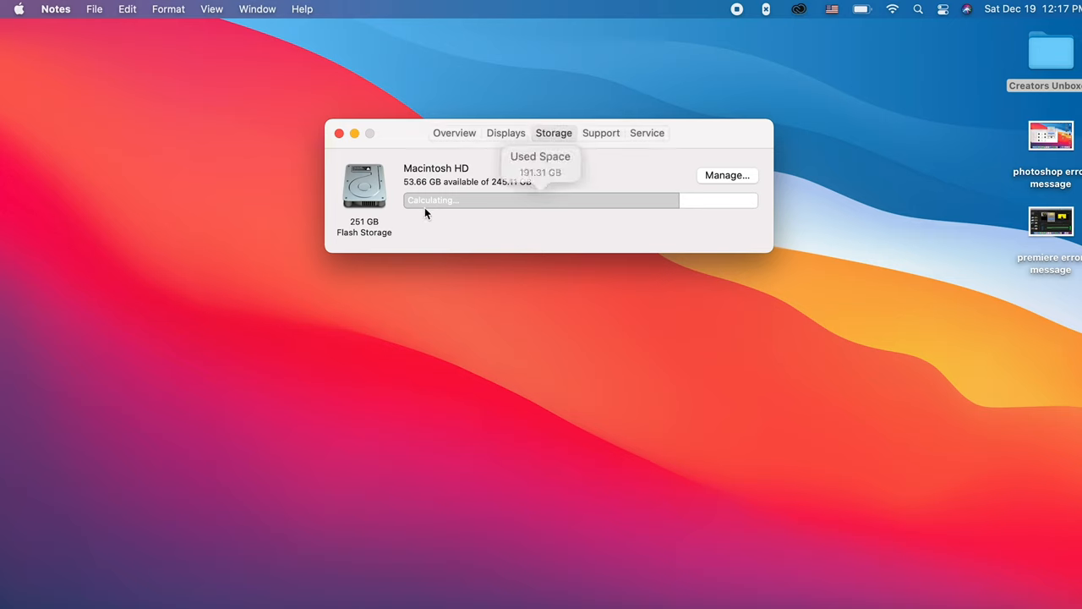
mouse_move(526, 232)
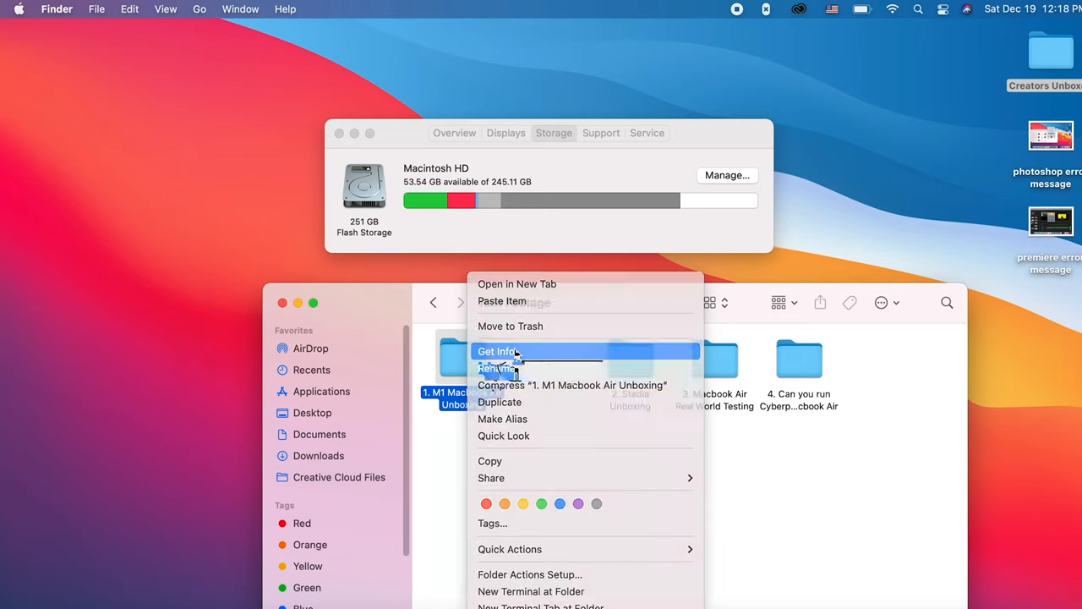
Step: Show Get Info for the M1 Macbook Air and Stadia Unboxing folders, highlighting Stadia's size
click(496, 351)
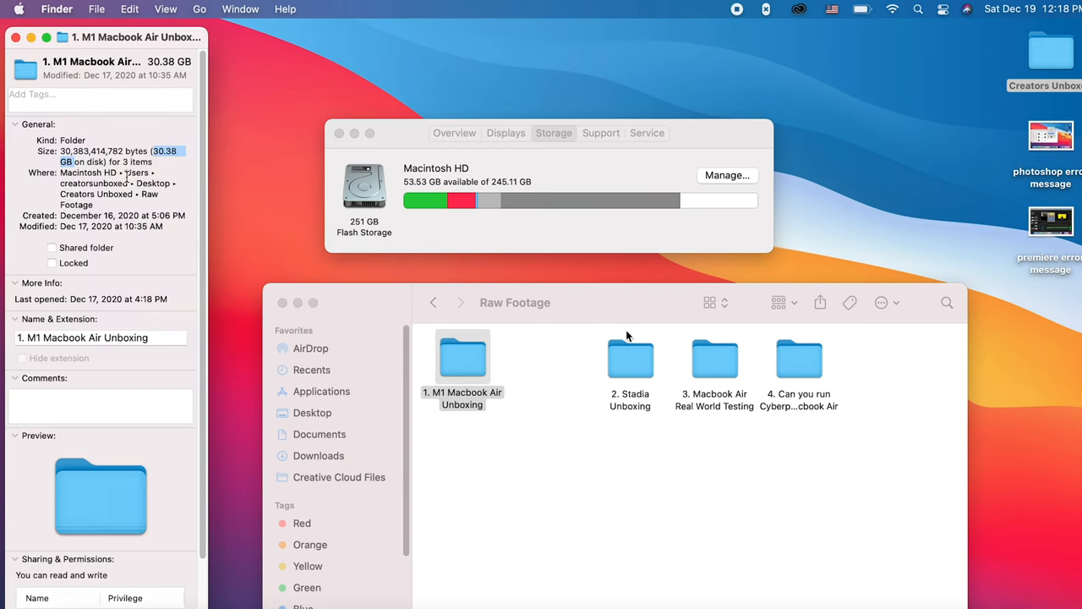
right_click(630, 357)
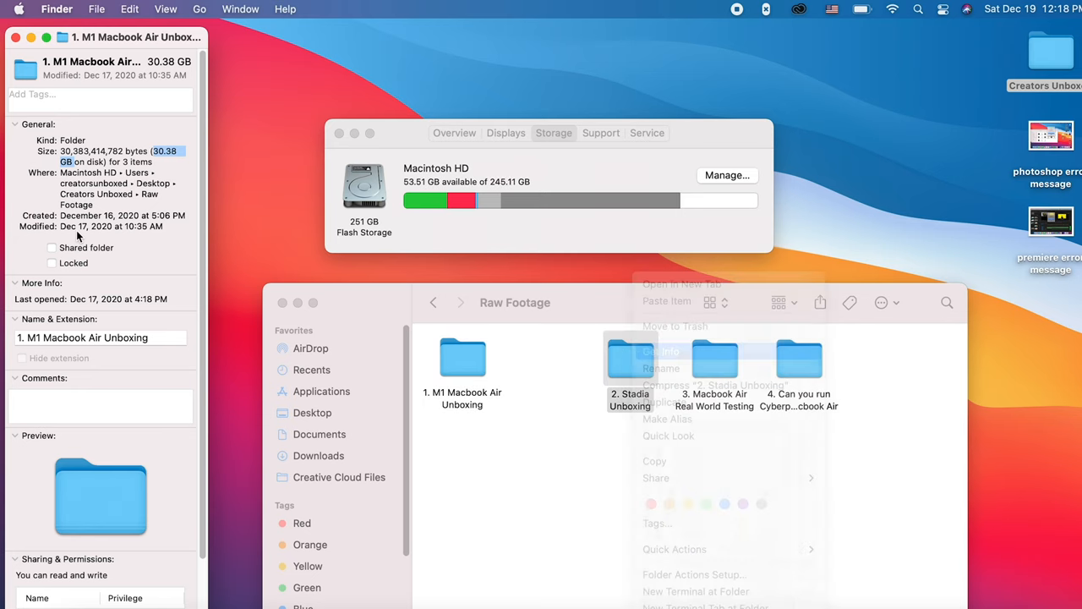
click(663, 351)
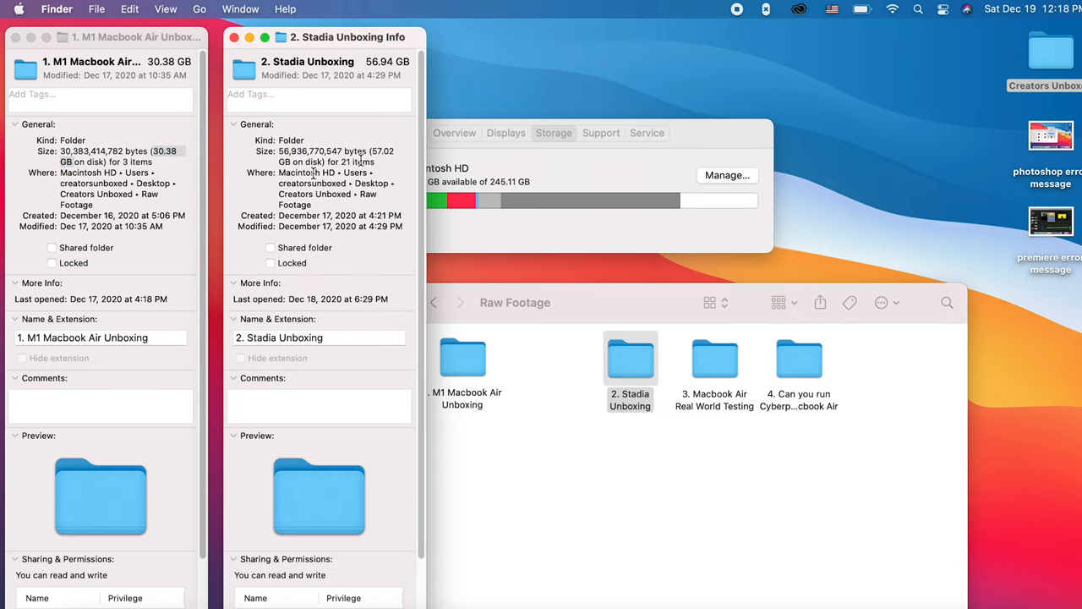
double_click(381, 150)
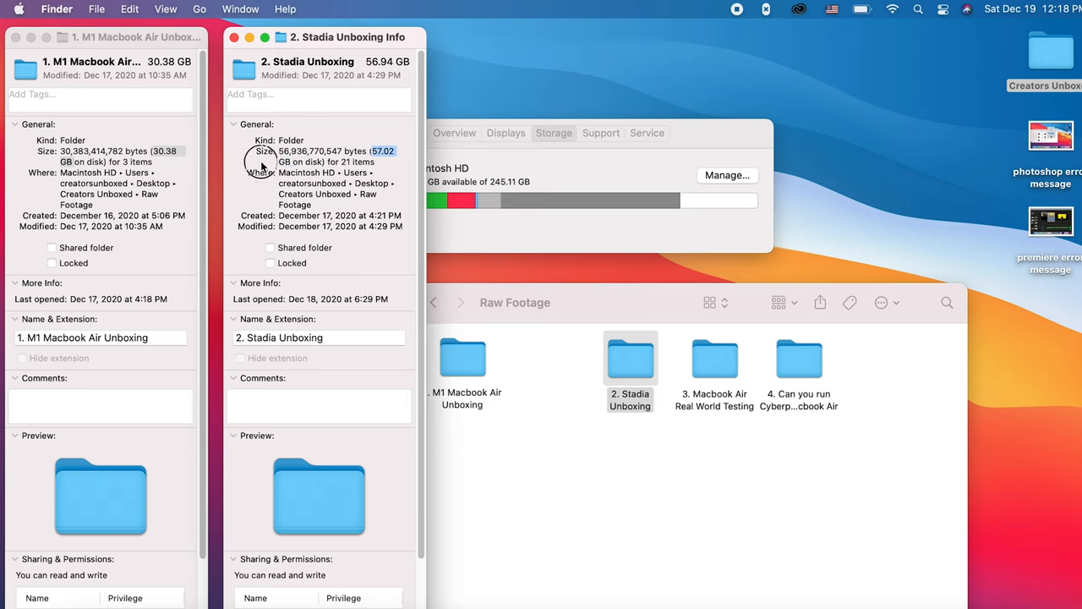
mouse_move(871, 403)
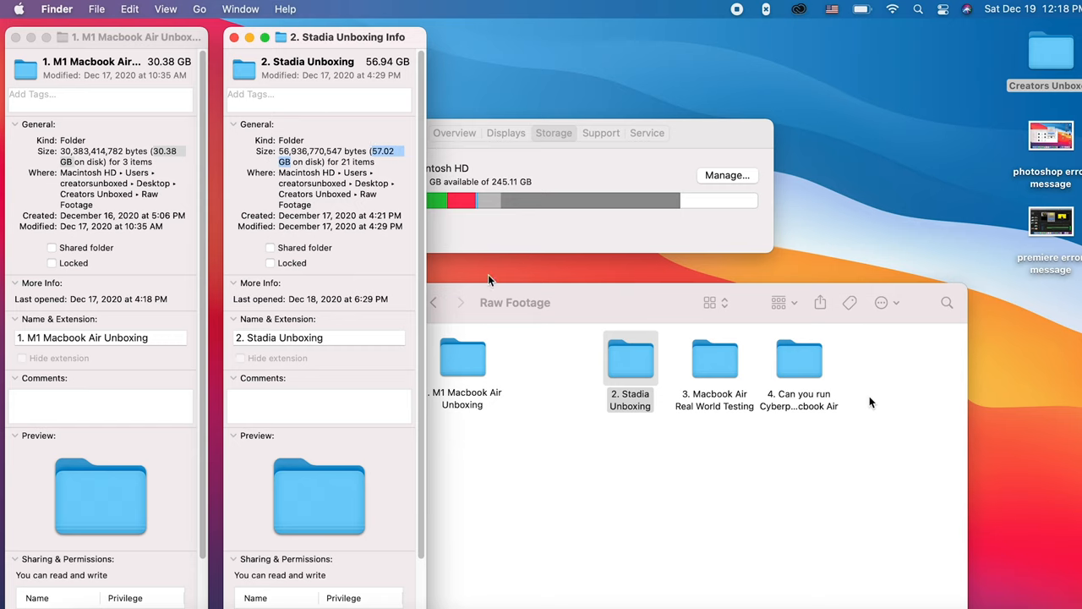